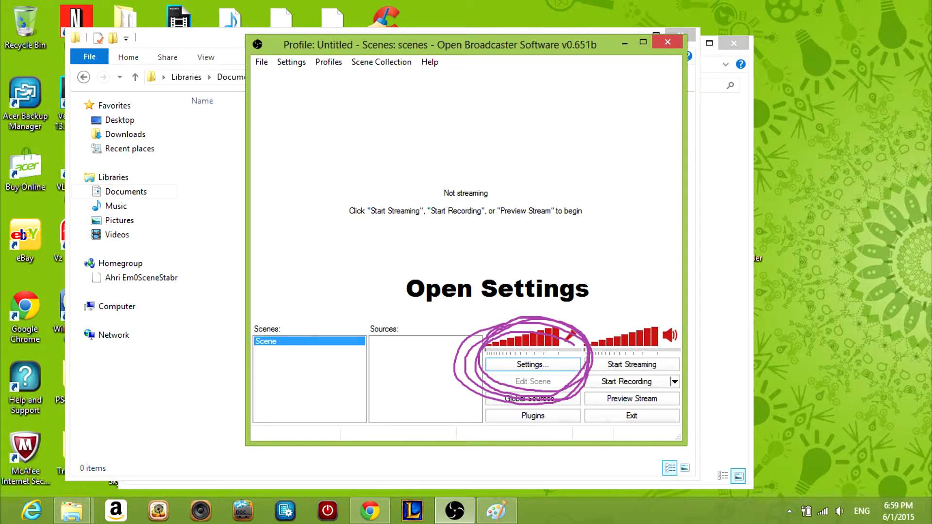
Set Broadcast Settings mode to File Output Only instead of Live Stream.
left_click(532, 365)
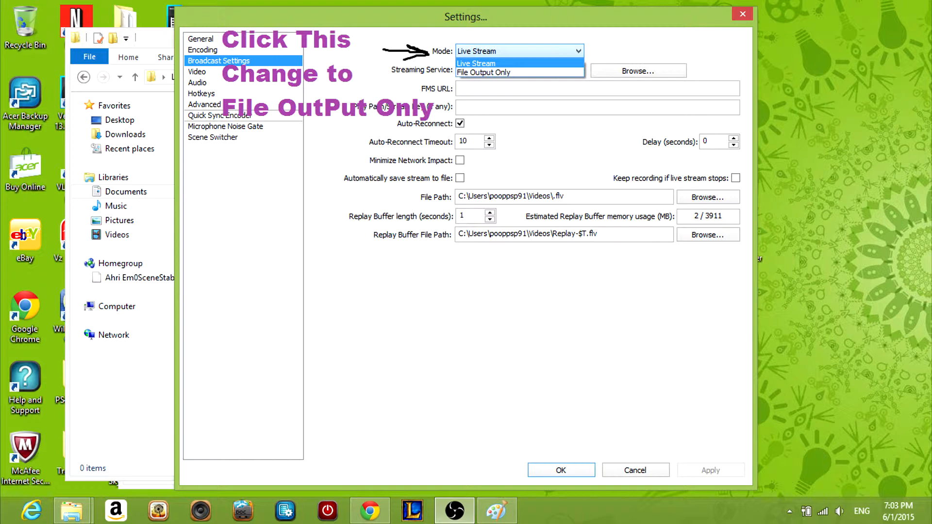
left_click(482, 72)
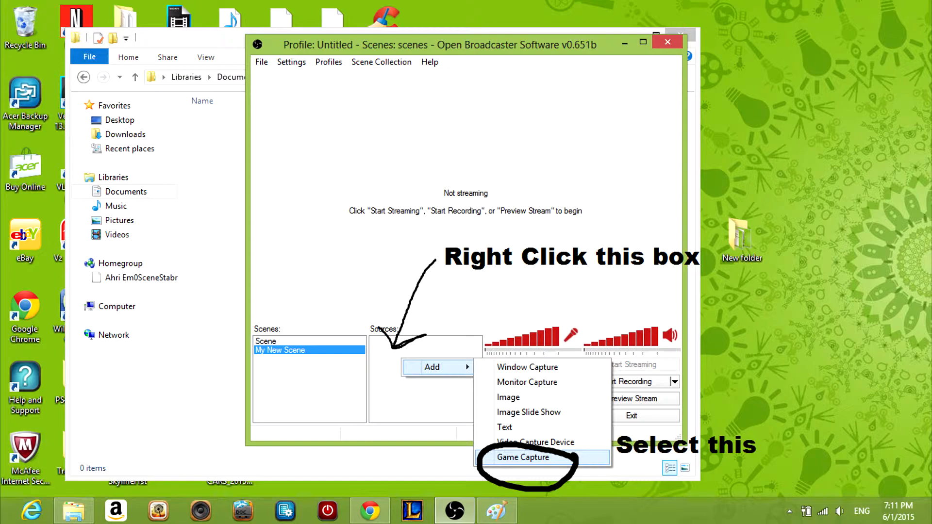
Add a Game Capture source for the game application and confirm it.
left_click(524, 457)
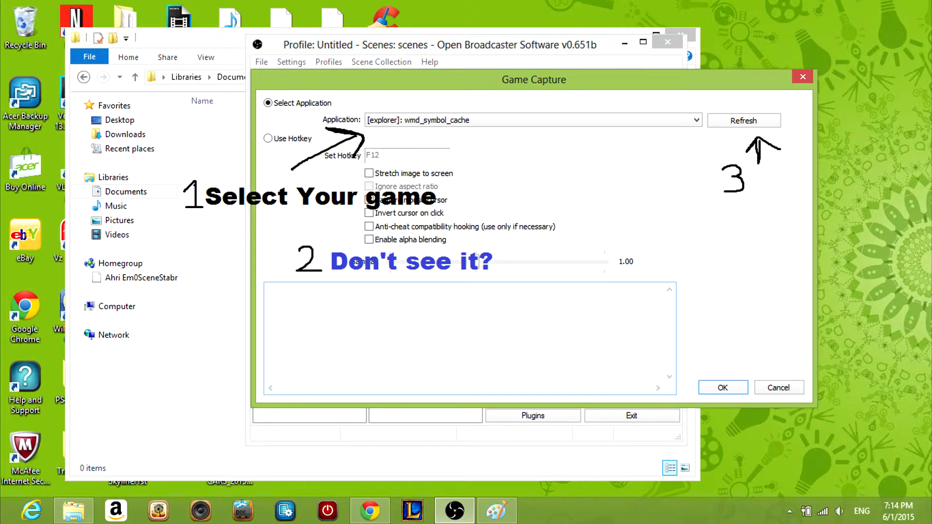
left_click(723, 387)
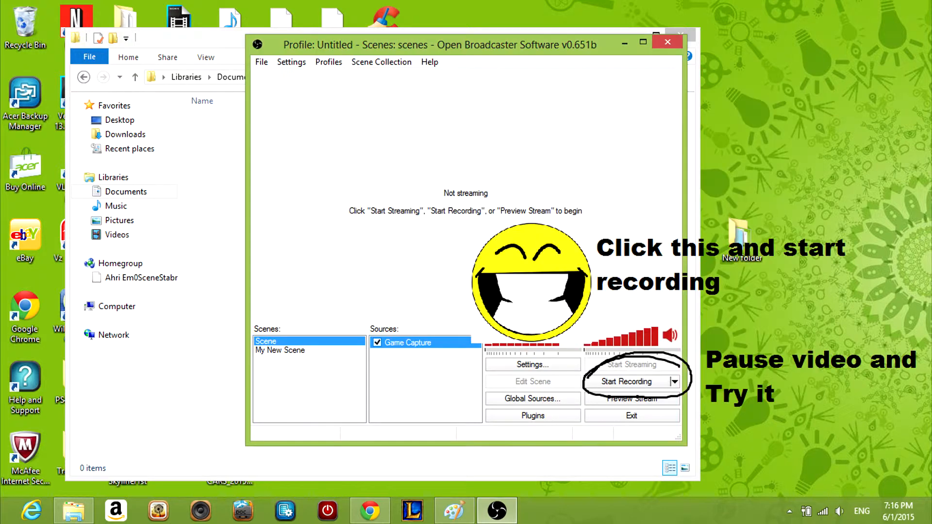